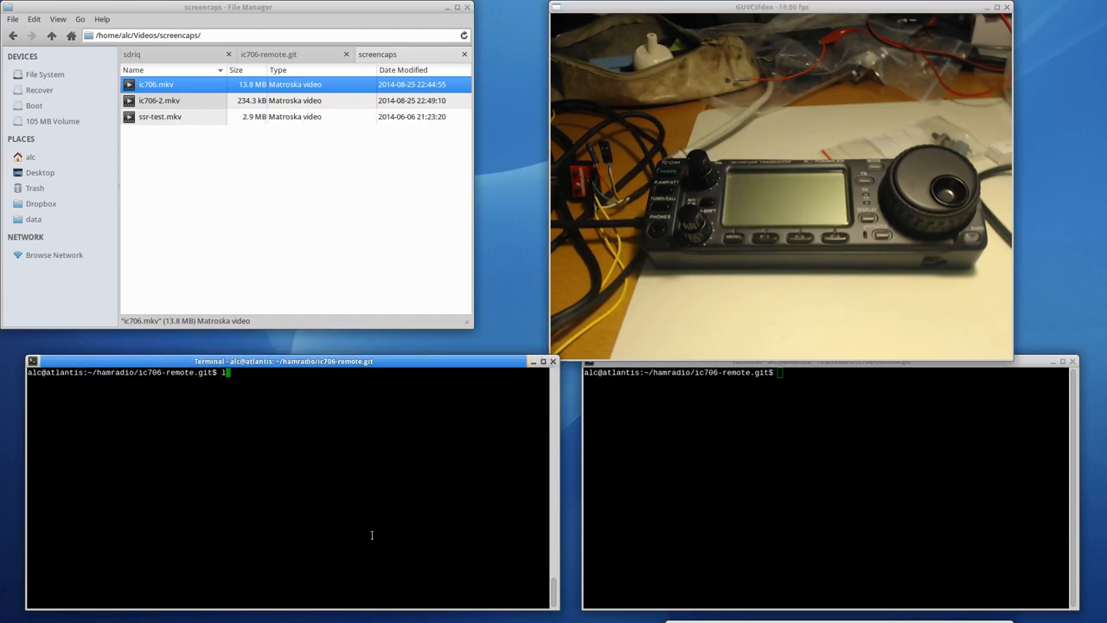
{"action": "type", "text": "./ic706_server -u /dev/ttyUSB1"}
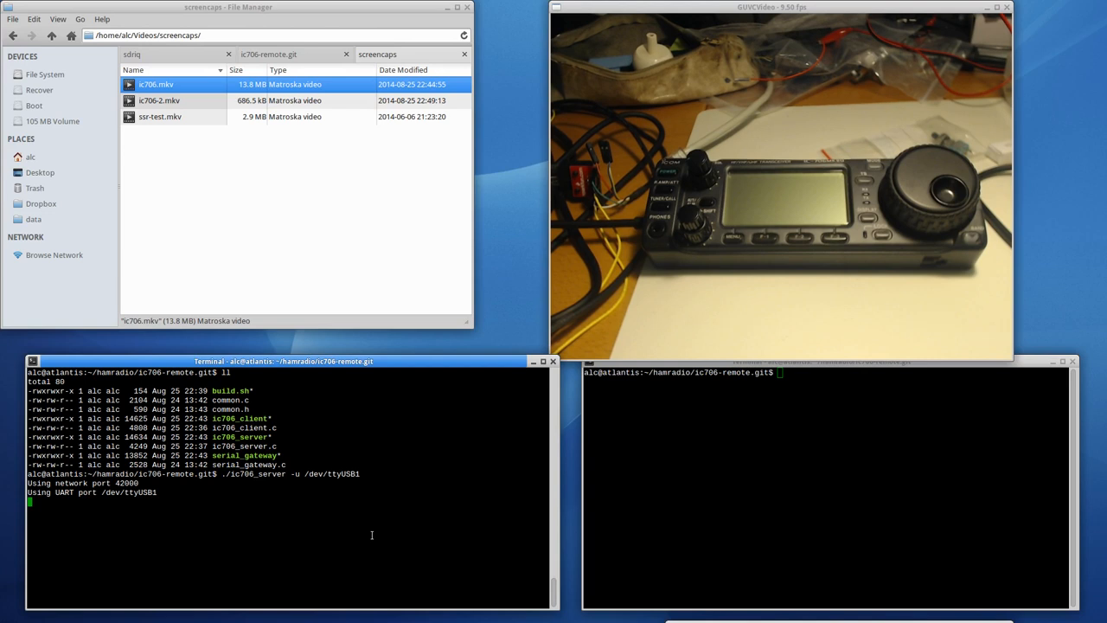
{"action": "type", "text": "telnet localhost 42000"}
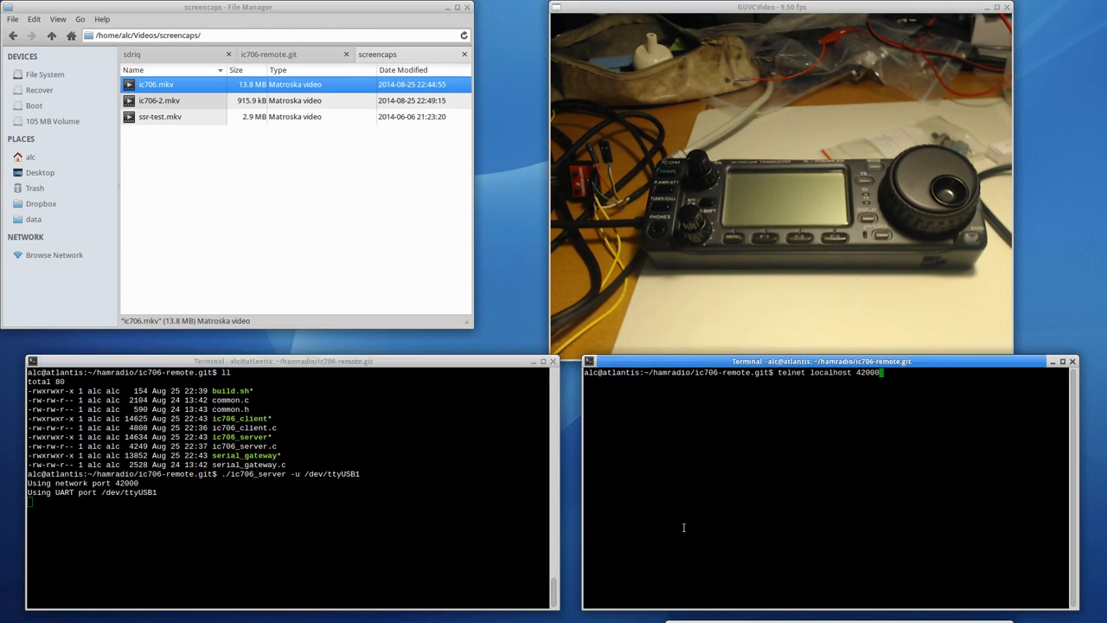
{"action": "type", "text": "cd build/"}
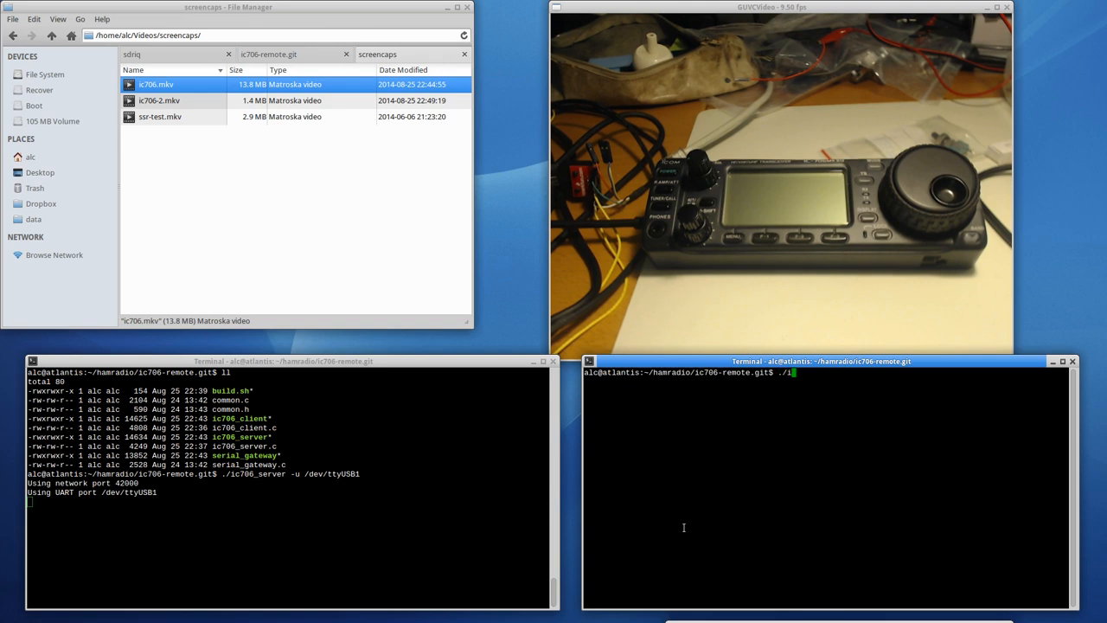
{"action": "type", "text": "c706_client"}
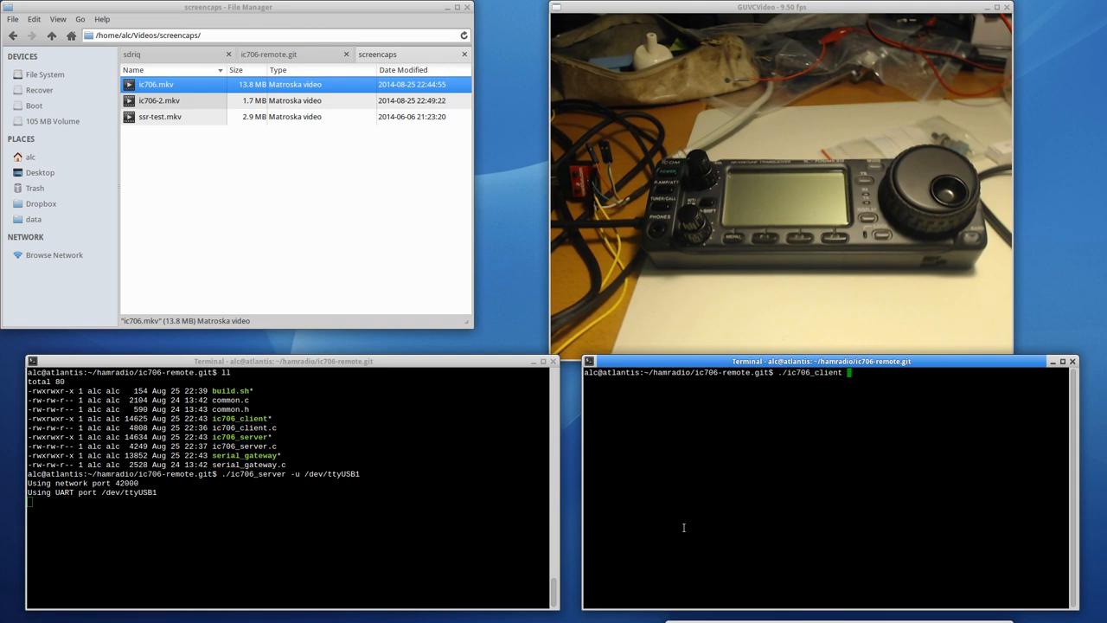
{"action": "type", "text": "-u"}
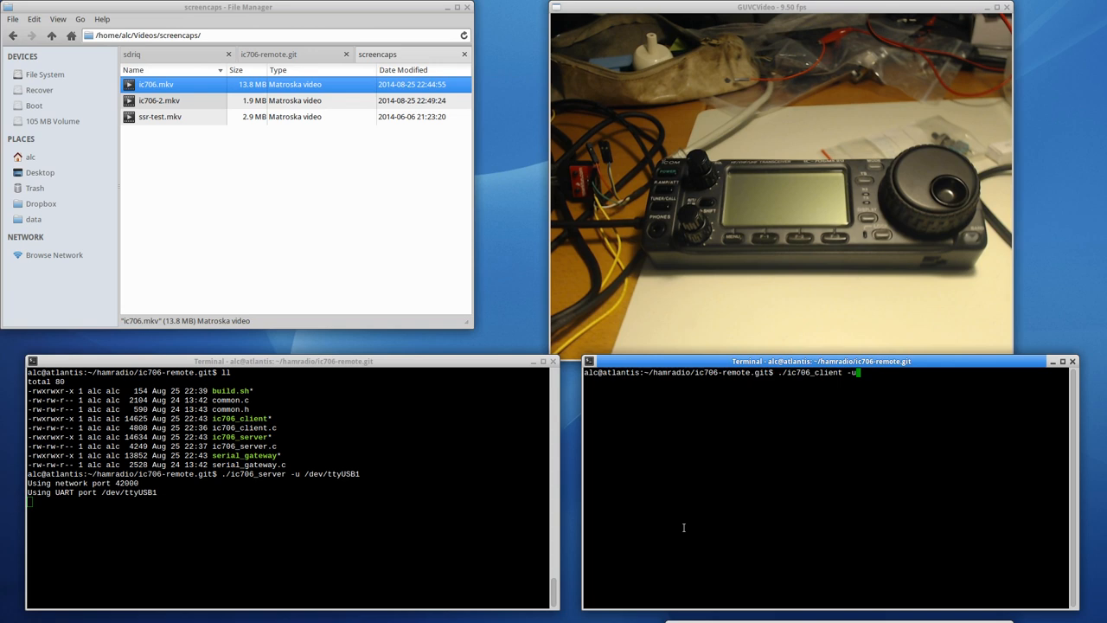
{"action": "type", "text": "/dev/"}
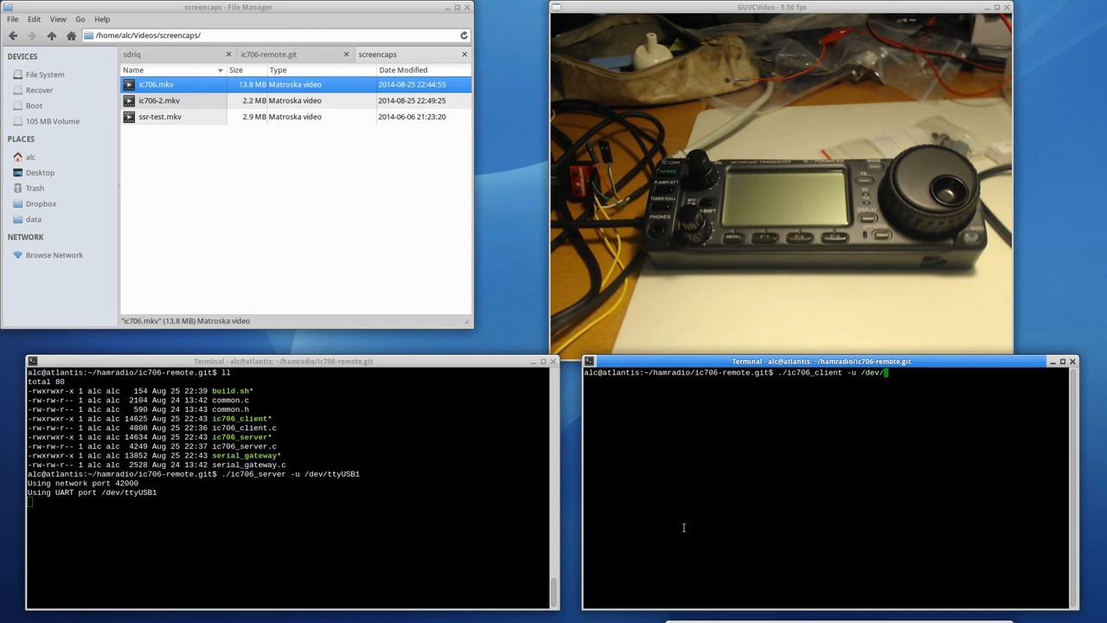